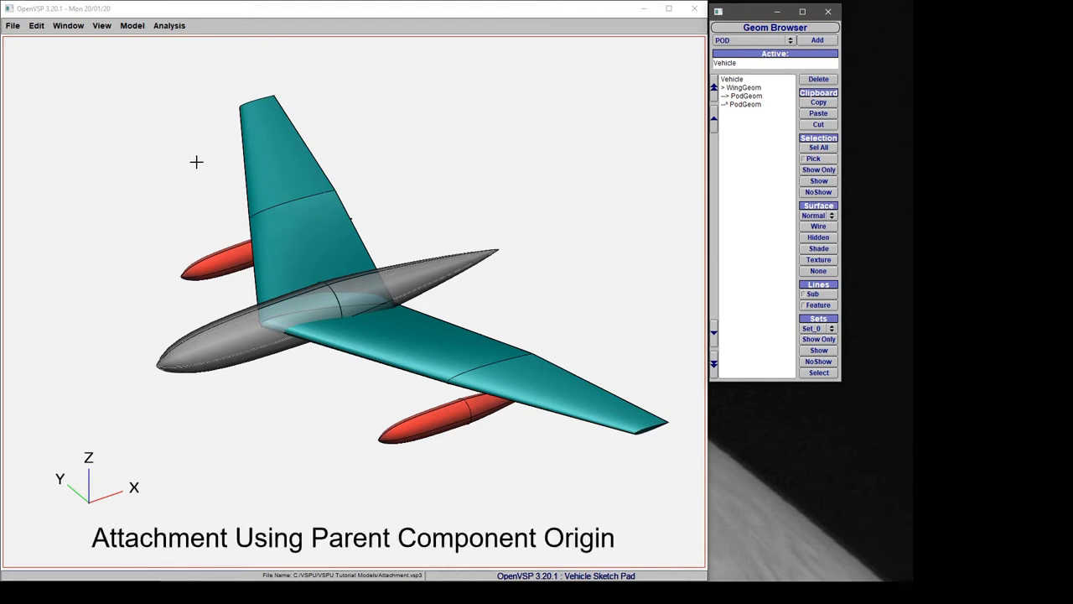
pyautogui.moveTo(342, 362)
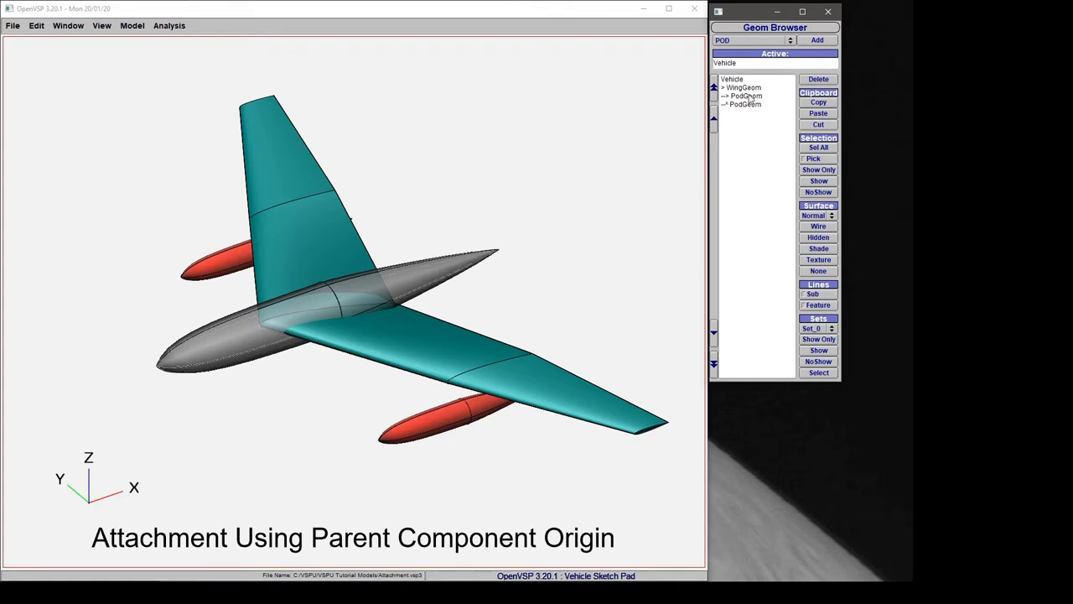
# Make the centre PodGeom the active component to show its XForm settings
pyautogui.click(744, 96)
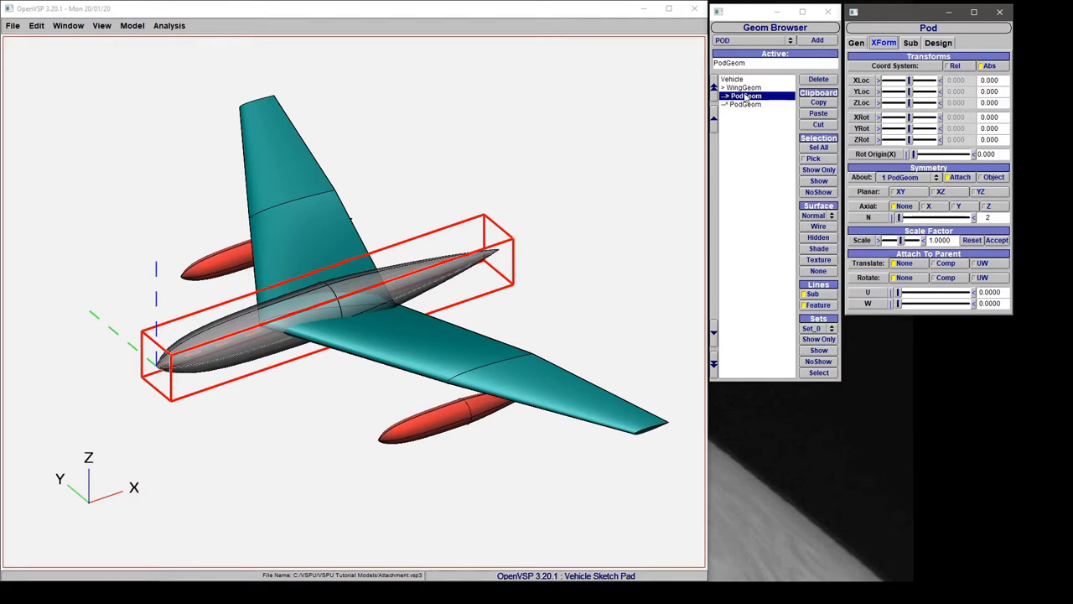
pyautogui.moveTo(744, 99)
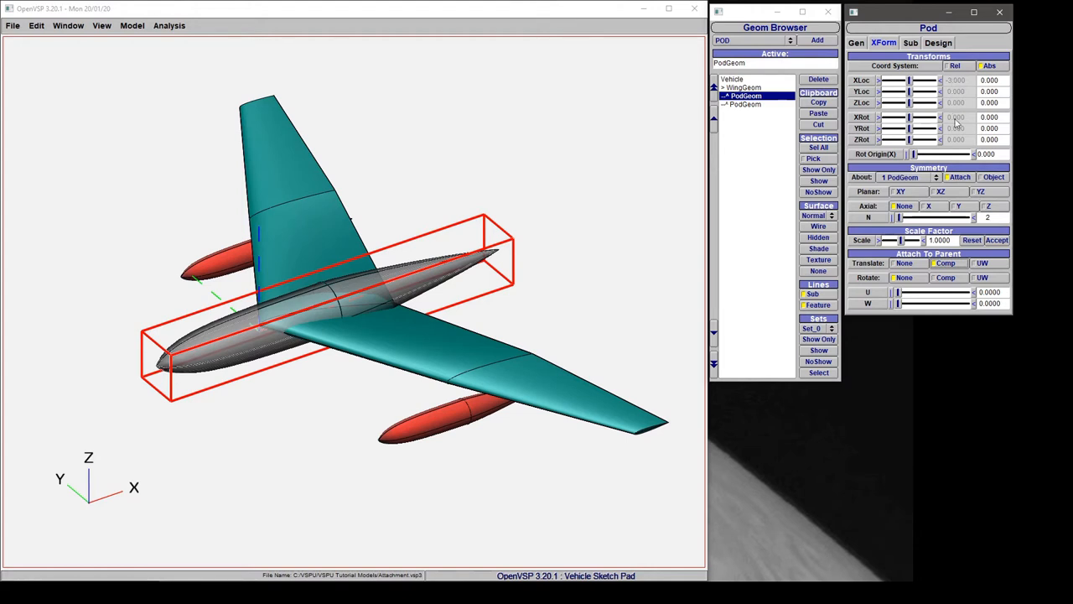
pyautogui.moveTo(205, 353)
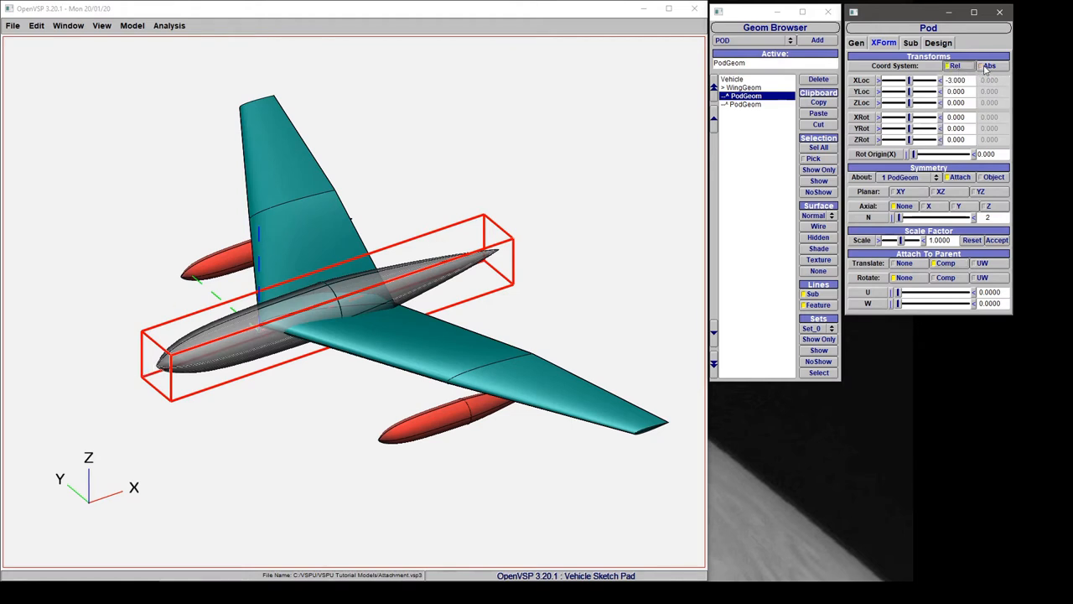
# Slide the centre pod fore and aft along X, then set its X offset to -3.0
pyautogui.moveTo(909, 80); pyautogui.dragTo(925, 80)
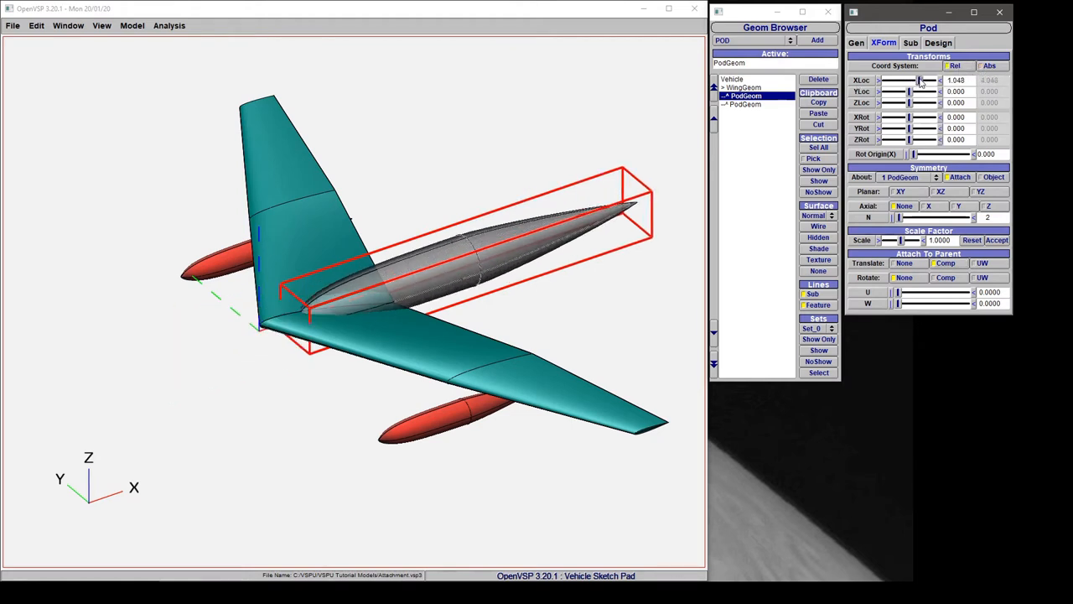
pyautogui.moveTo(909, 80); pyautogui.dragTo(902, 81)
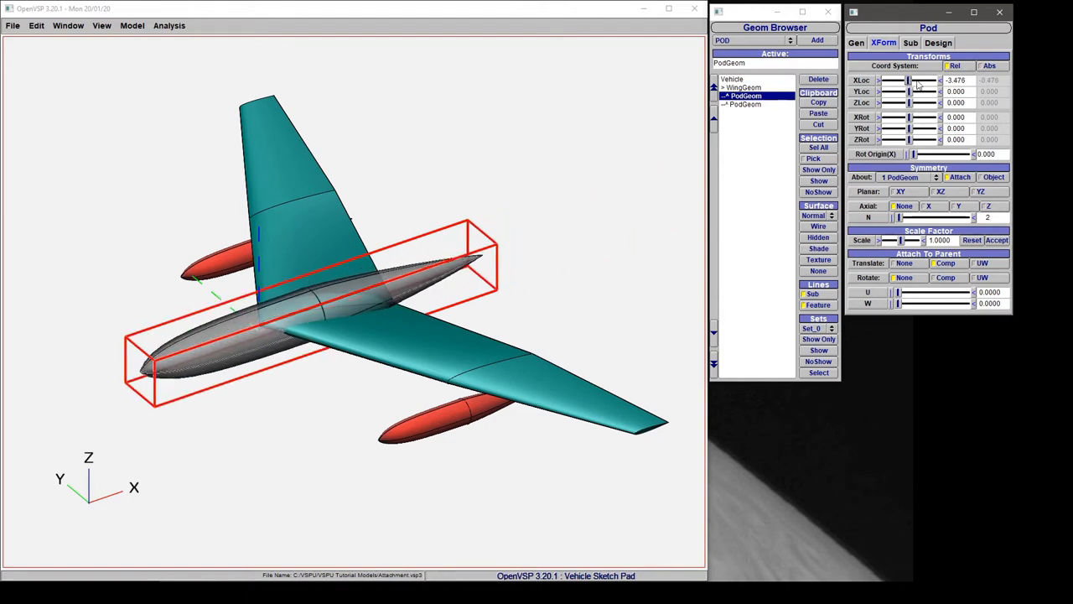
pyautogui.click(956, 80)
pyautogui.write('-3.000')
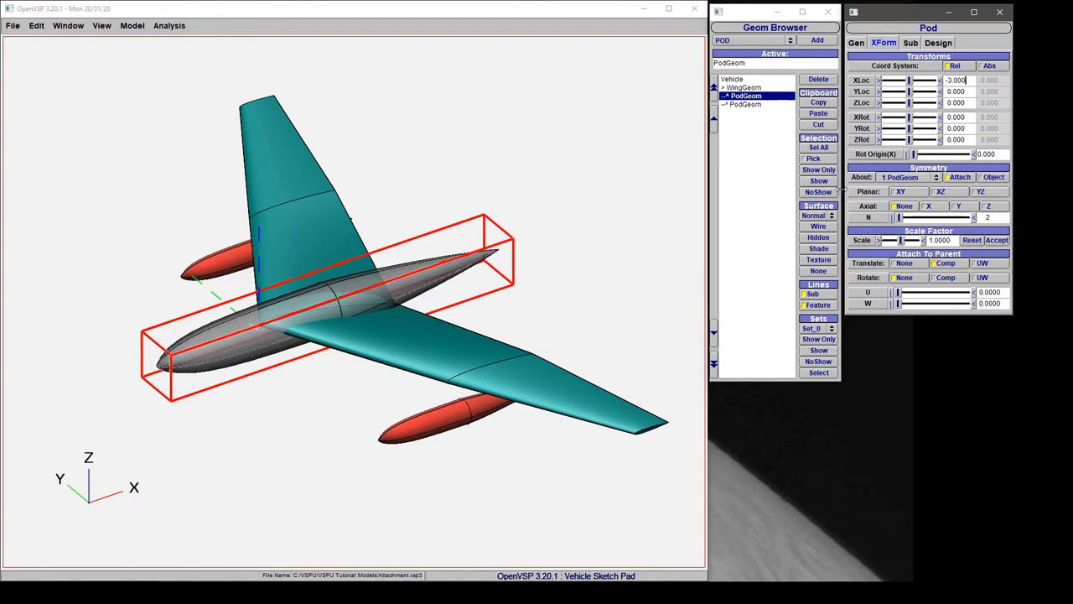
pyautogui.moveTo(724, 104)
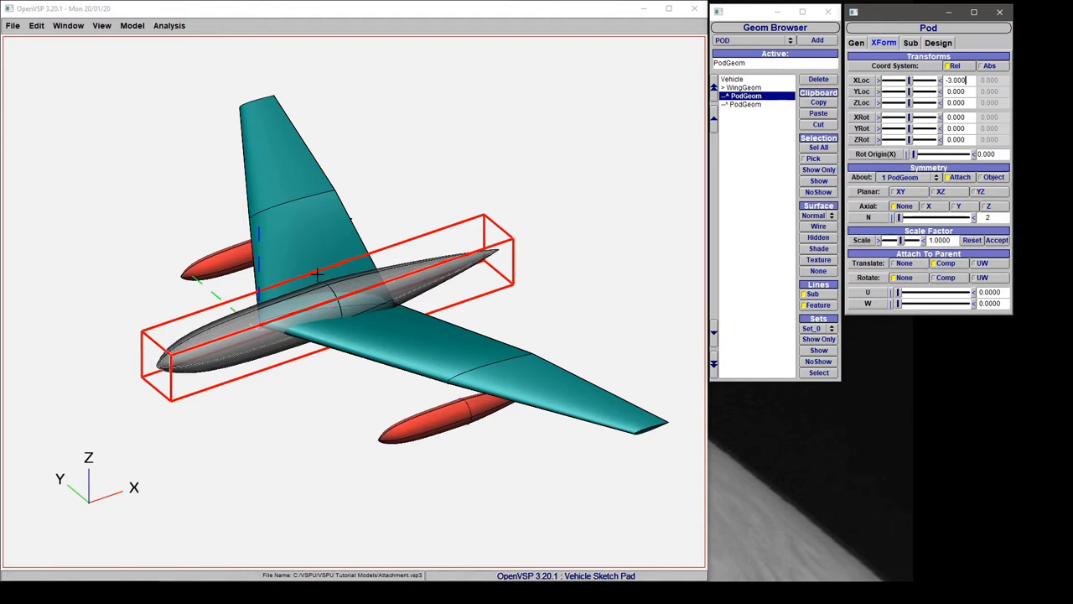
# Vary the wing's X location so the attached pod follows, then reselect the pod
pyautogui.click(742, 88)
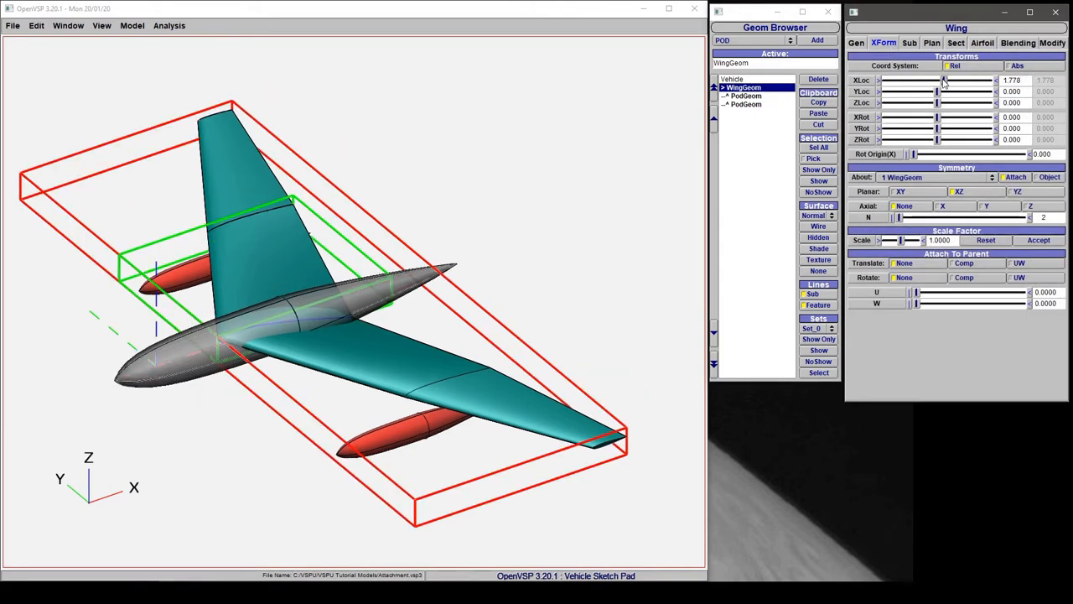
pyautogui.moveTo(939, 81); pyautogui.dragTo(971, 81)
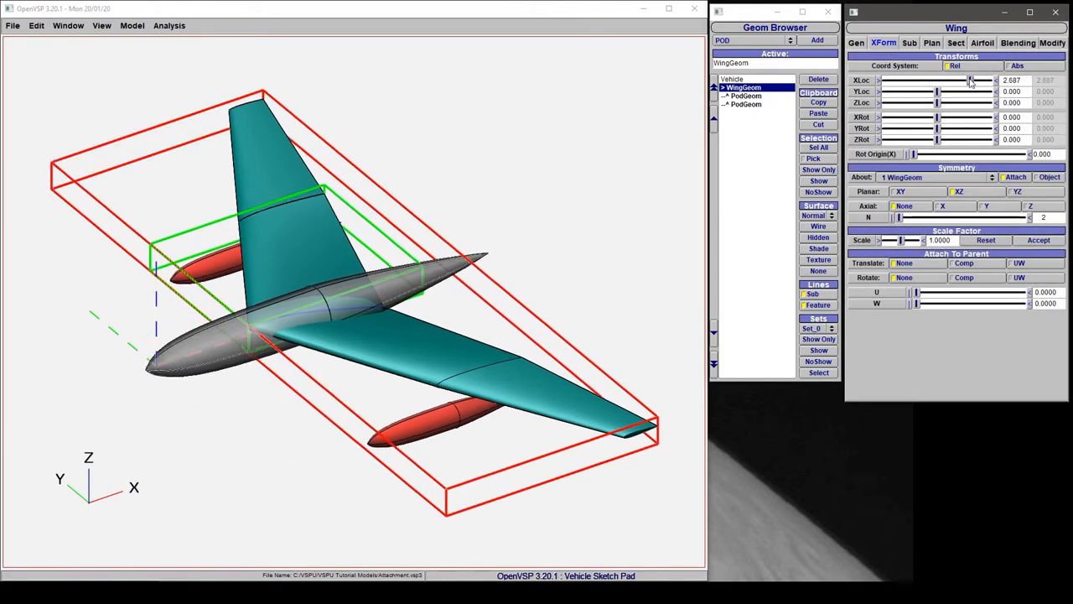
pyautogui.moveTo(971, 81); pyautogui.dragTo(959, 81)
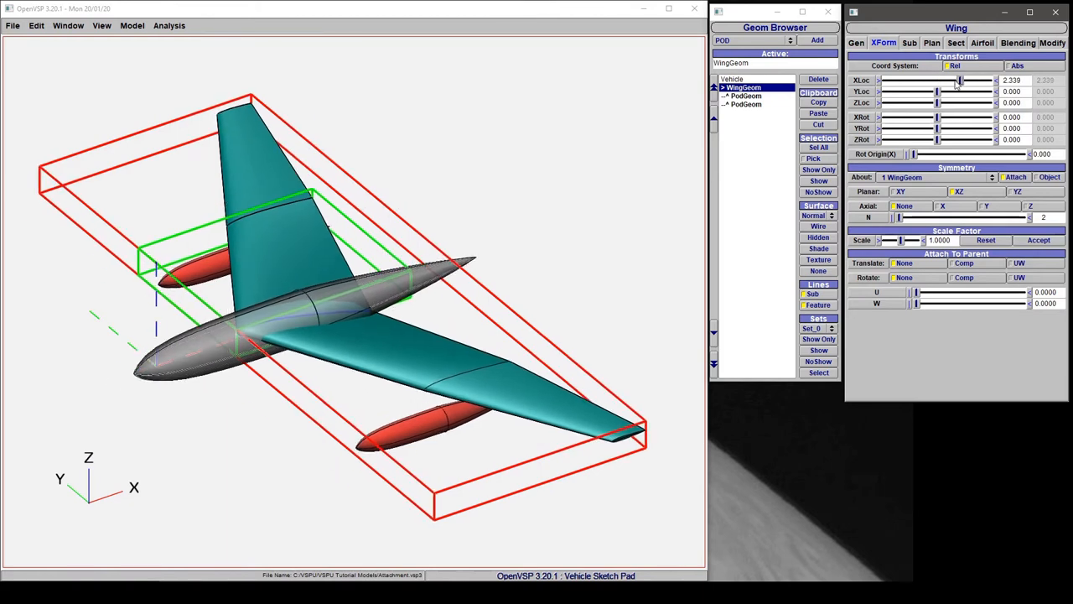
pyautogui.moveTo(959, 80); pyautogui.dragTo(981, 81)
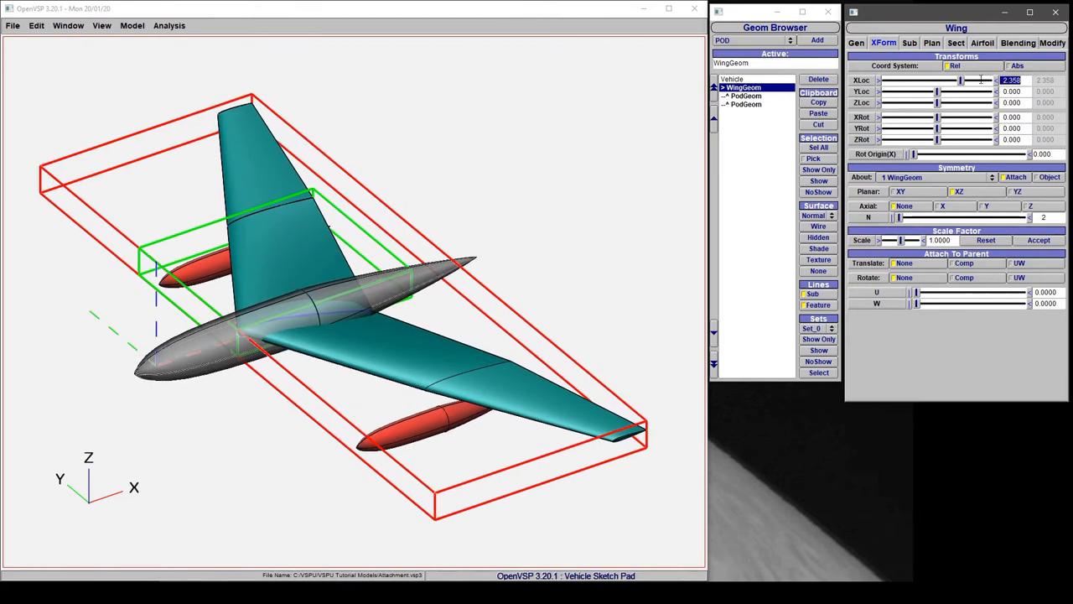
pyautogui.click(744, 94)
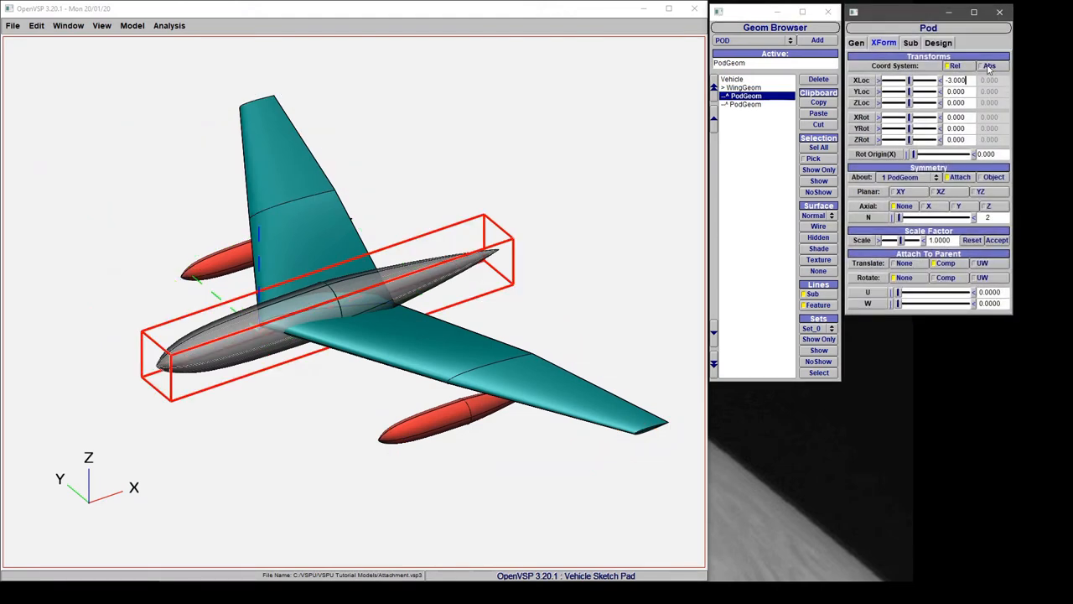
pyautogui.moveTo(919, 268)
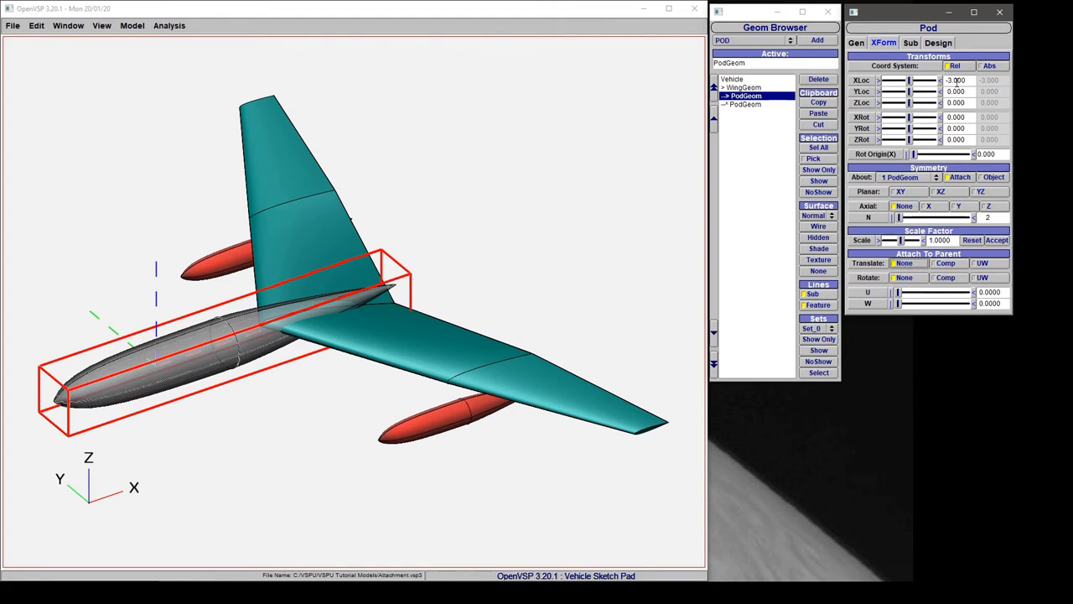
pyautogui.moveTo(980, 87)
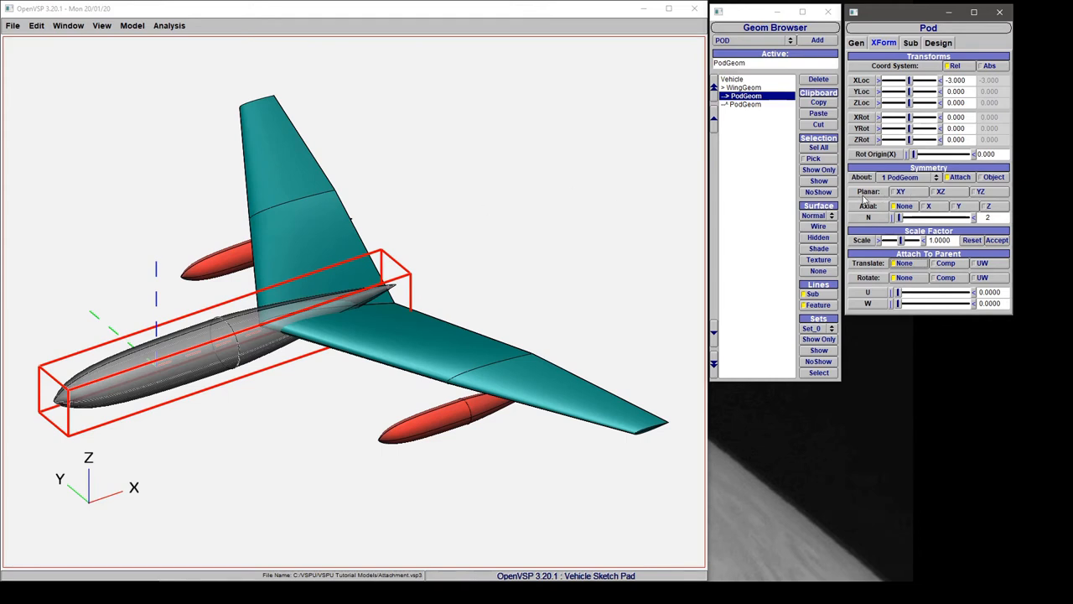
pyautogui.moveTo(936, 272)
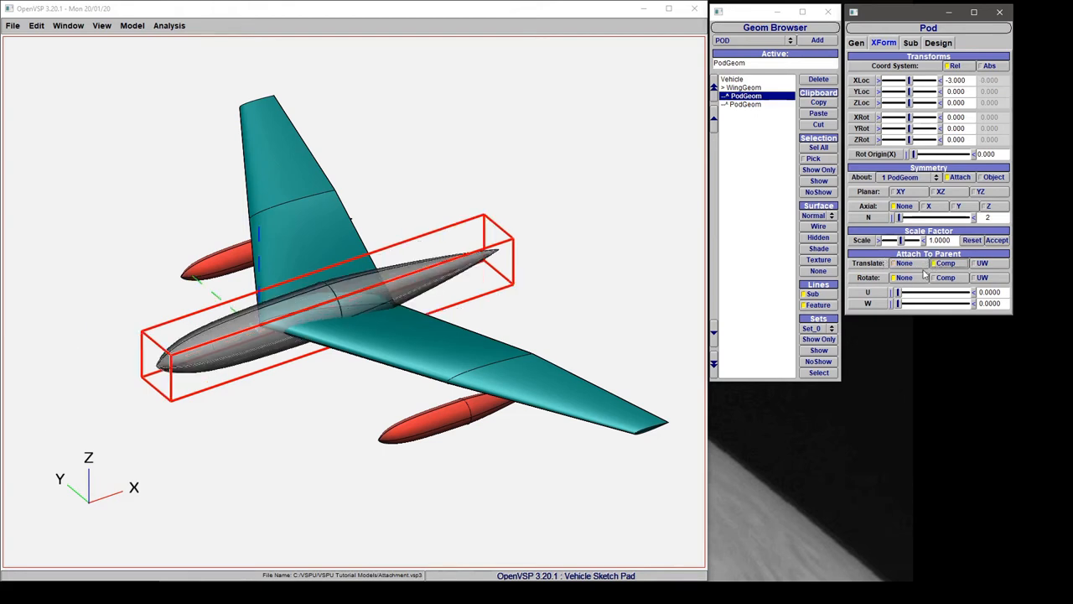
# Attach the pod's rotation to the wing component as well as its translation
pyautogui.click(981, 65)
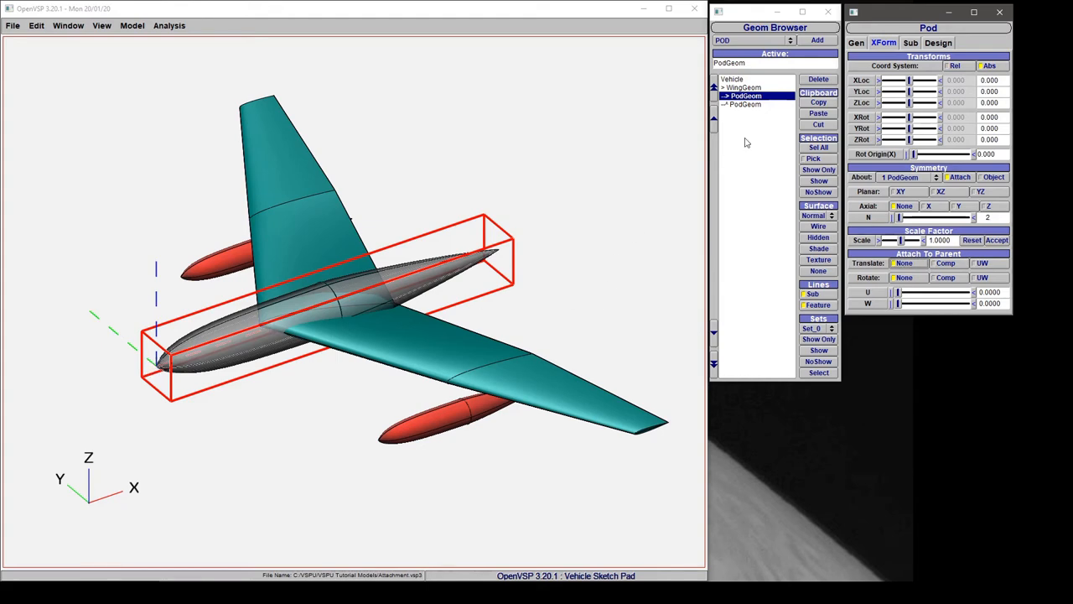
# Slide the wing along X to test the pods, then set its X location to 3.000
pyautogui.click(743, 87)
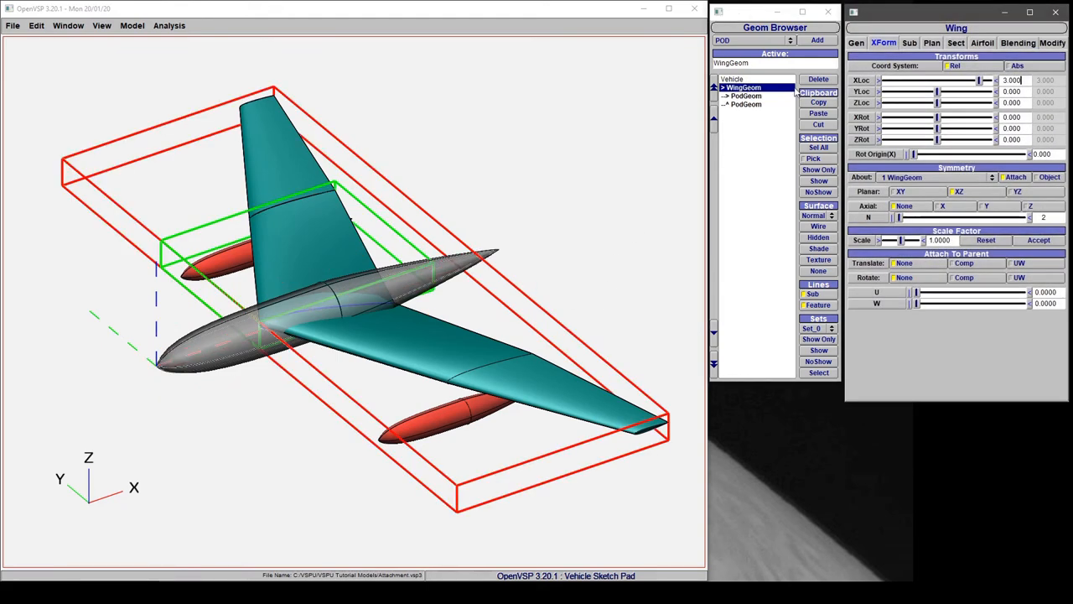
pyautogui.moveTo(981, 80); pyautogui.dragTo(959, 80)
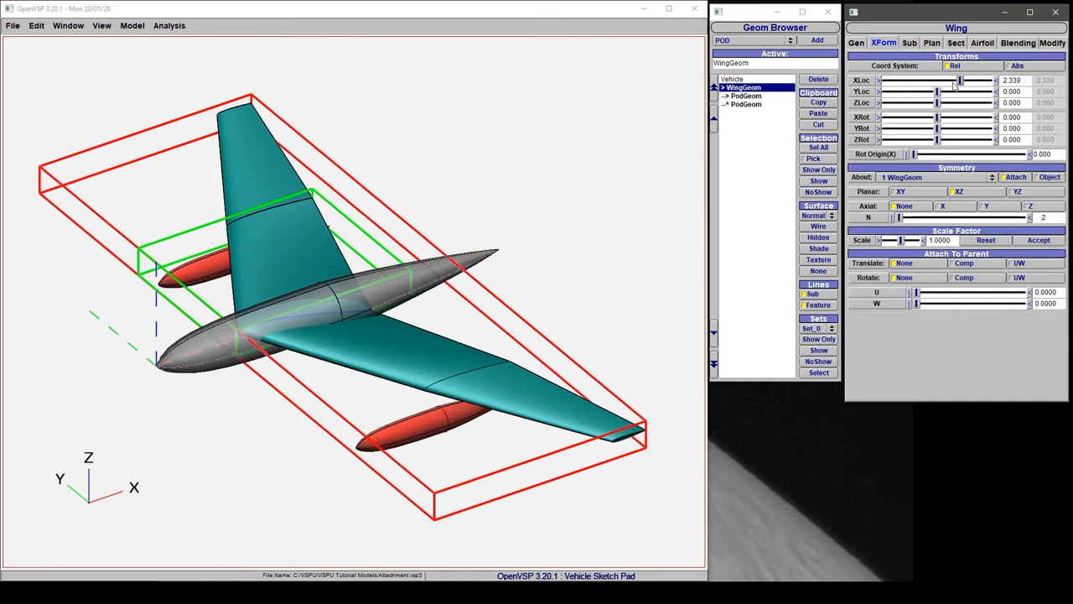
pyautogui.moveTo(959, 81); pyautogui.dragTo(966, 80)
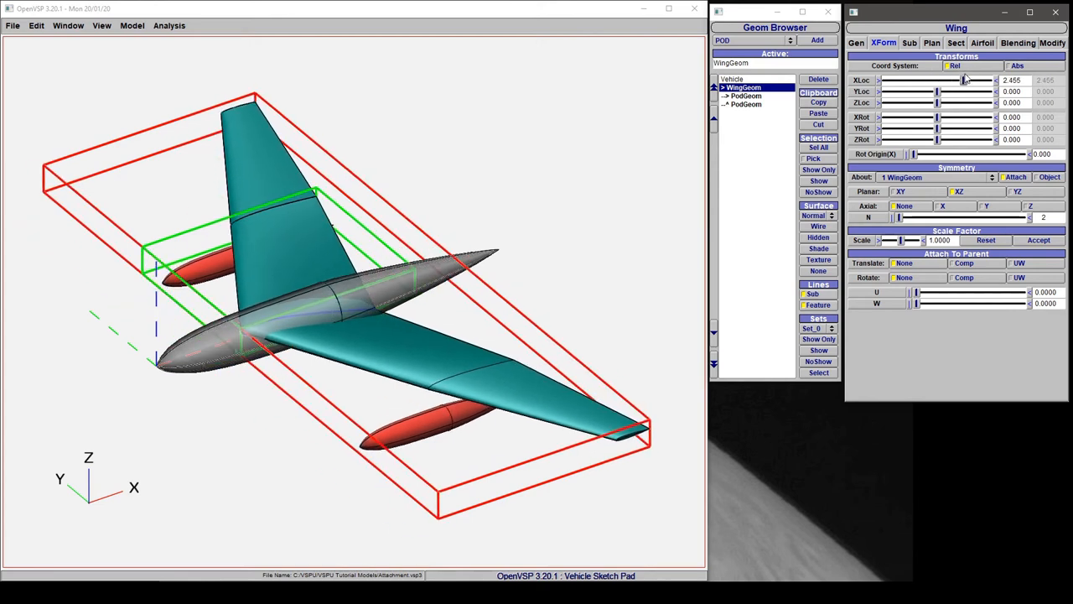
pyautogui.moveTo(955, 81); pyautogui.dragTo(981, 81)
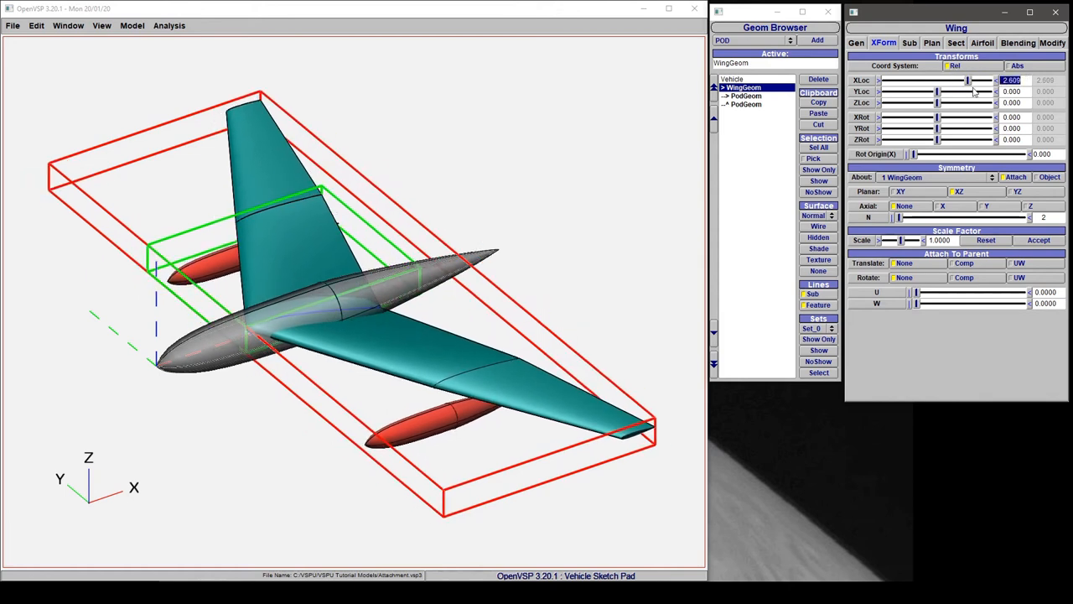
pyautogui.write('3.000')
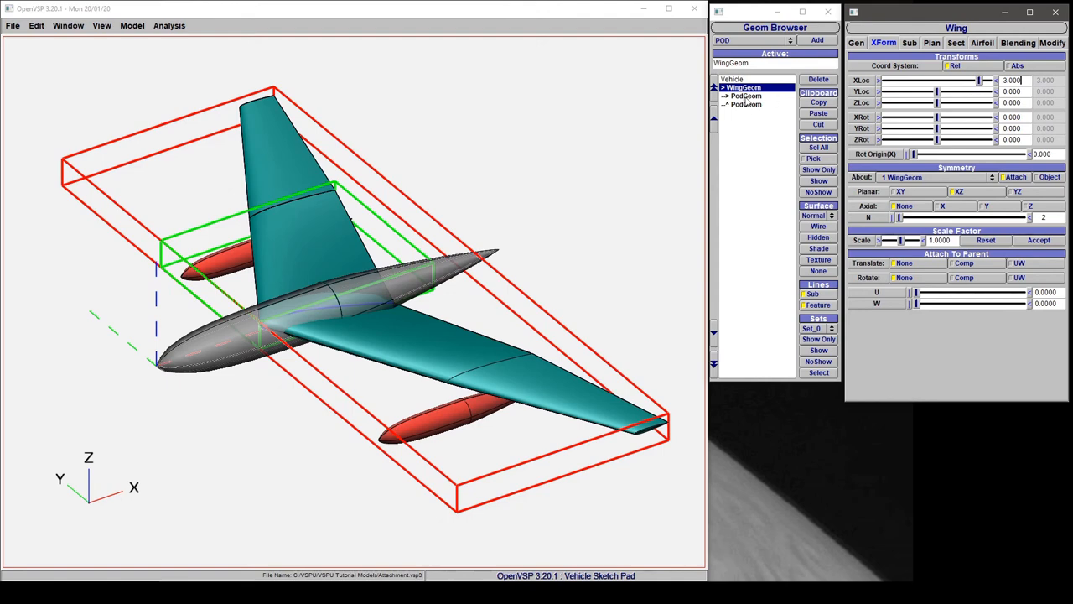
# Attach the PodGeom's translation to the wing component so it follows the wing
pyautogui.click(745, 95)
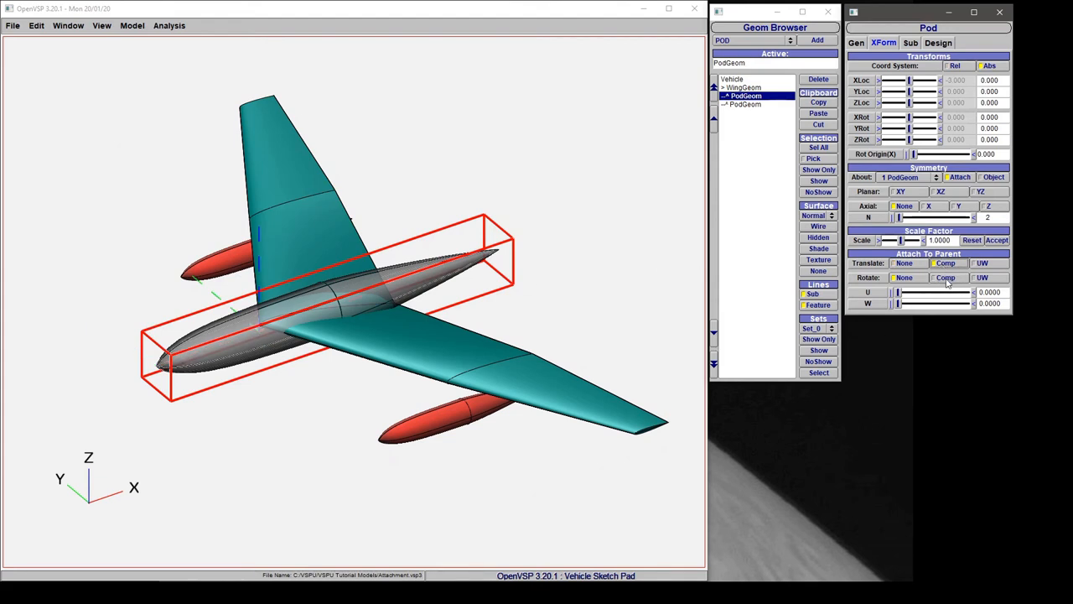
pyautogui.moveTo(898, 79)
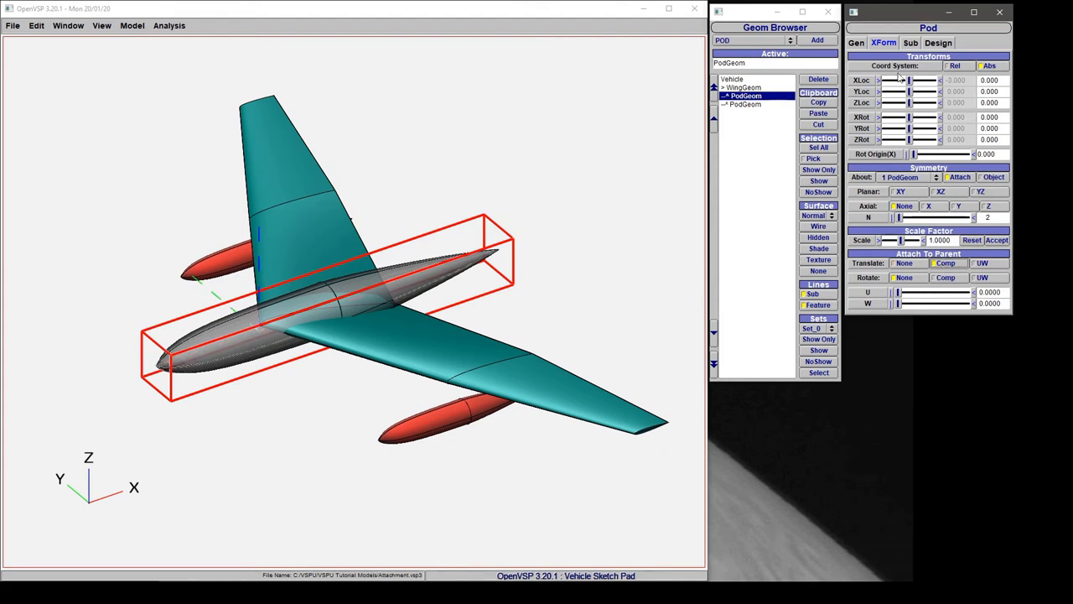
pyautogui.click(743, 87)
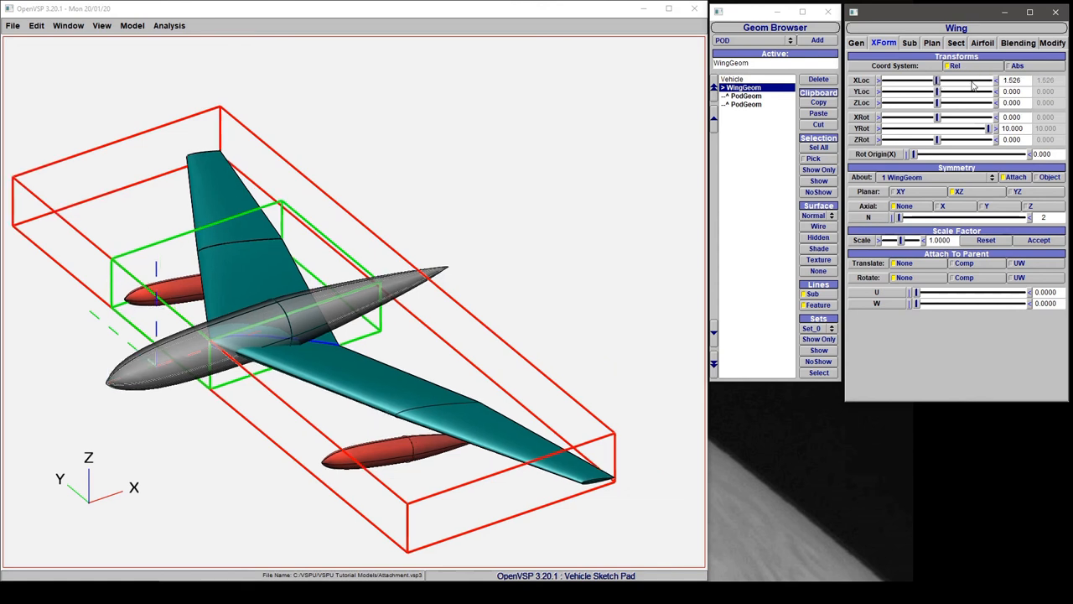
# Move the wing along X and settle it at X location 2.435
pyautogui.moveTo(937, 81); pyautogui.dragTo(975, 81)
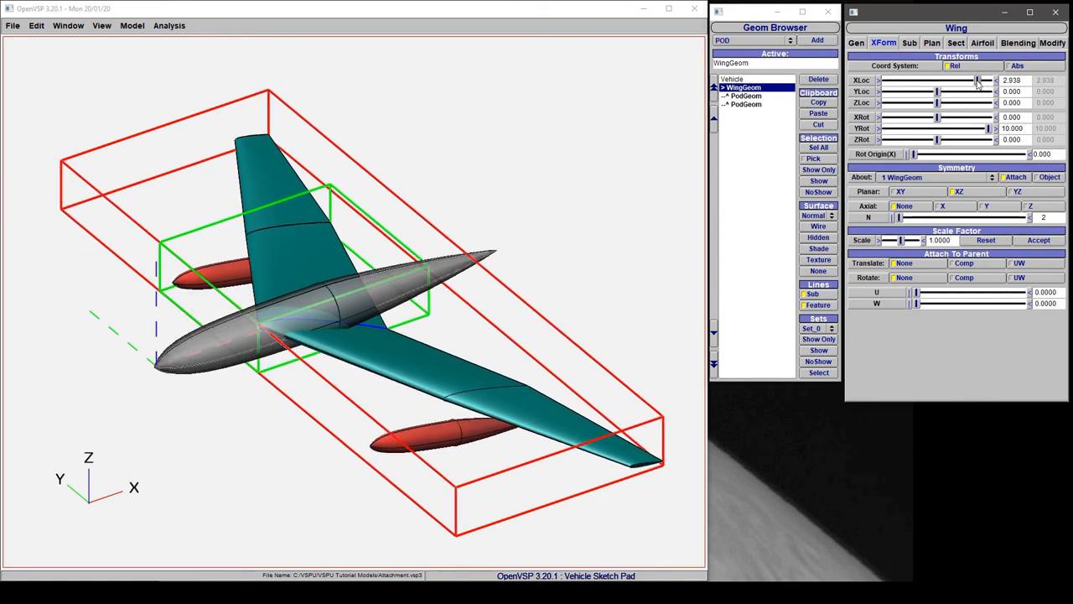
pyautogui.moveTo(979, 80); pyautogui.dragTo(962, 81)
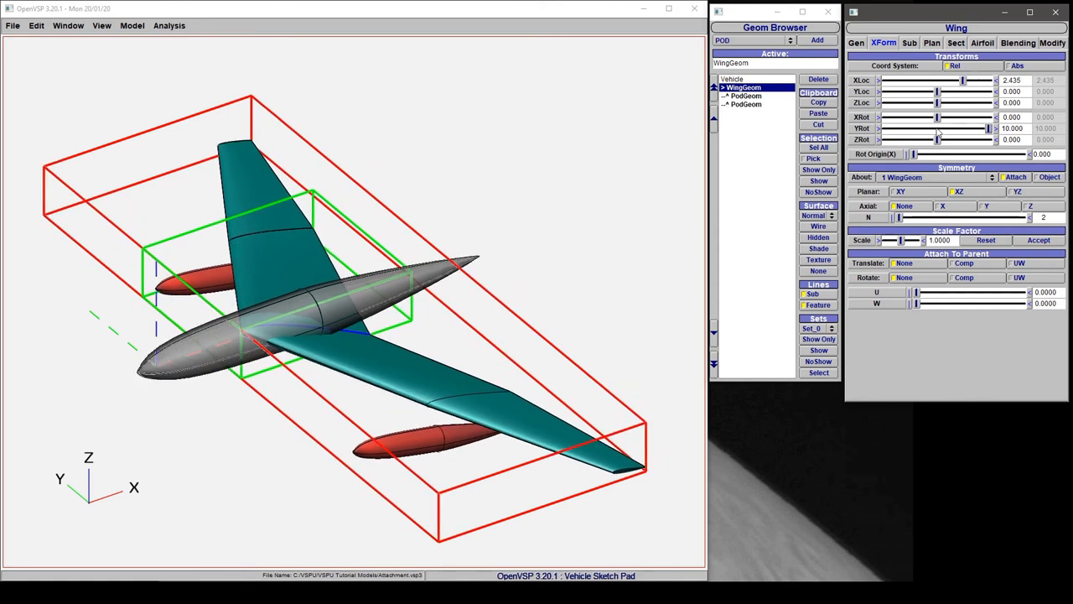
pyautogui.moveTo(990, 127); pyautogui.dragTo(939, 127)
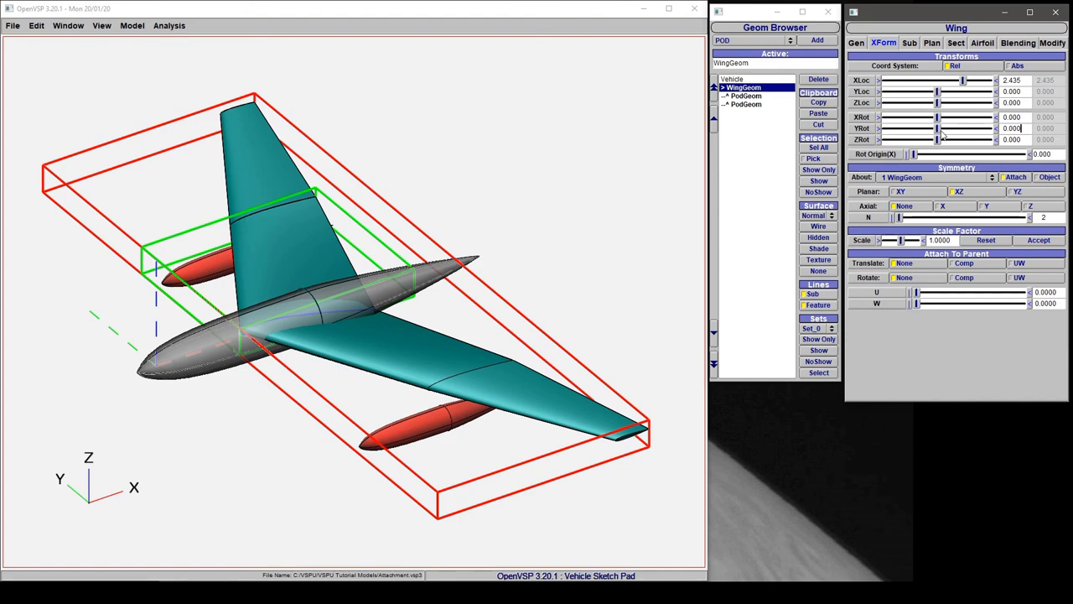
pyautogui.moveTo(729, 111)
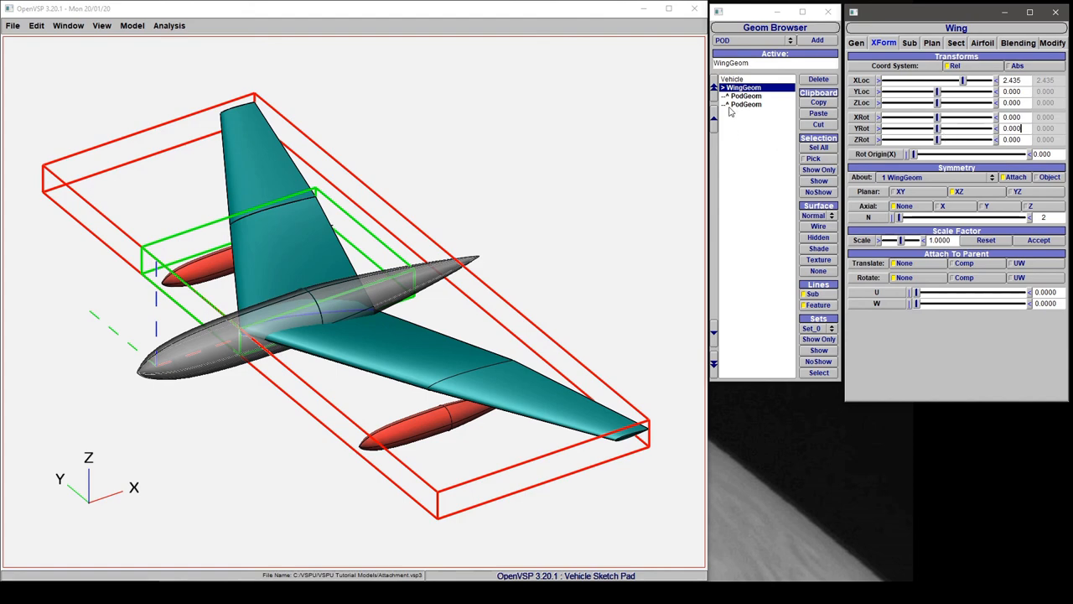
# Check the pod's settings, then pitch the wing 10 degrees about Y
pyautogui.click(745, 96)
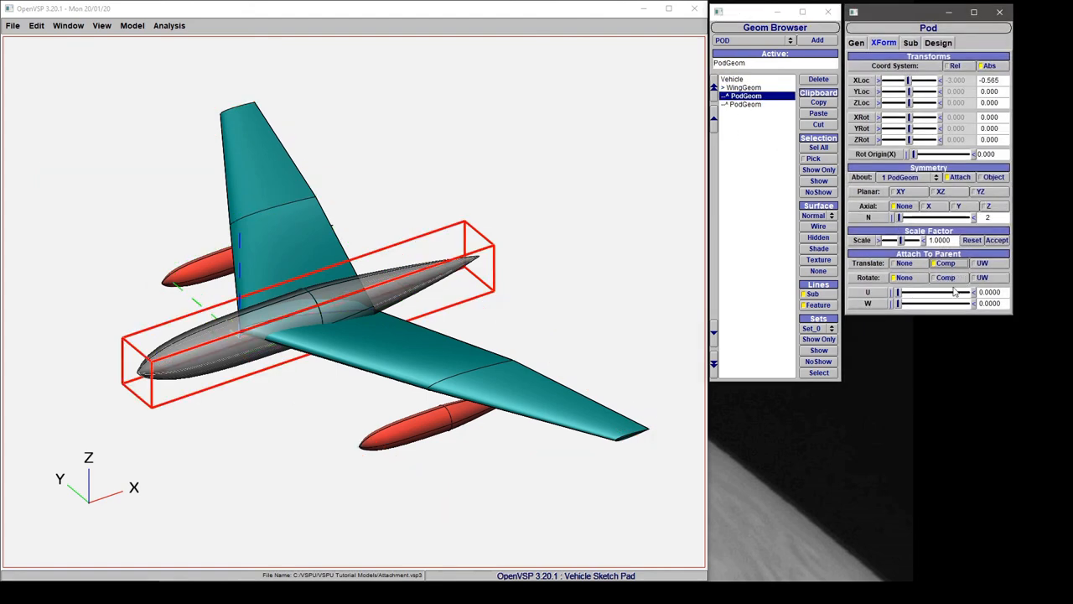
pyautogui.click(743, 88)
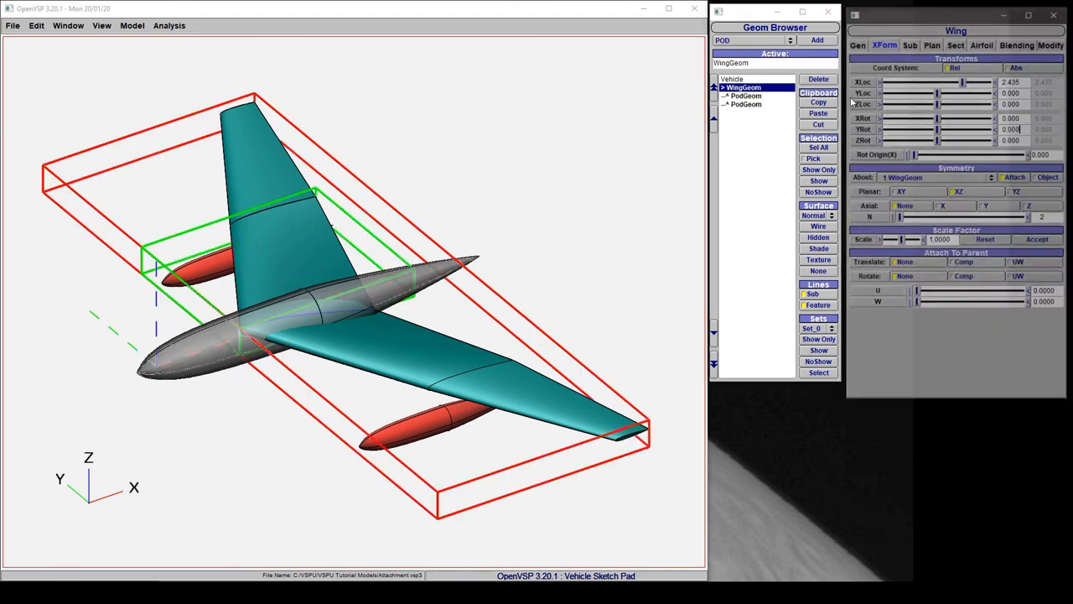
pyautogui.moveTo(938, 128); pyautogui.dragTo(989, 127)
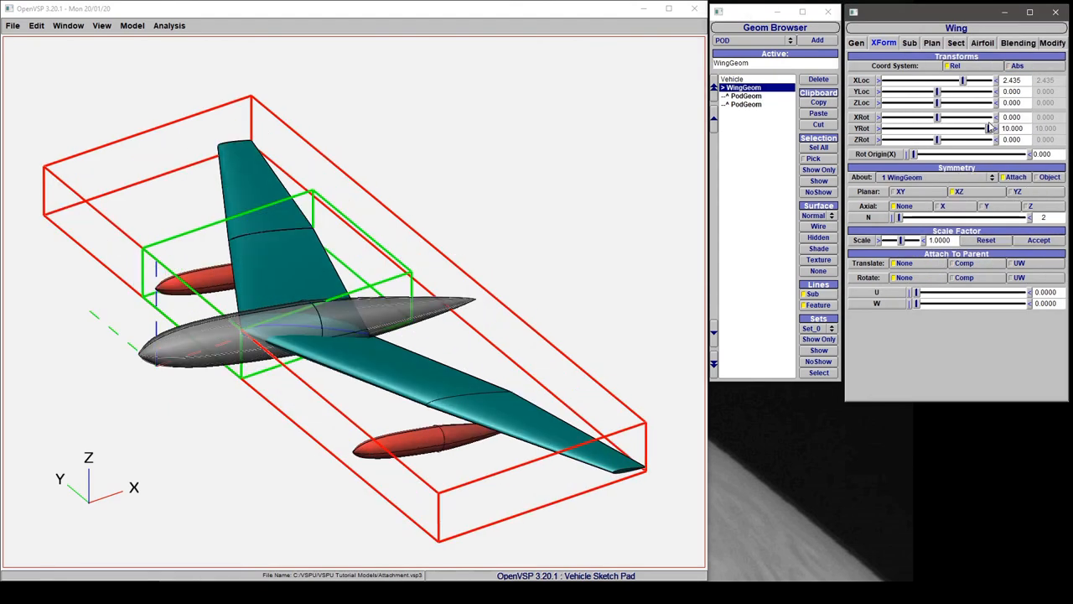